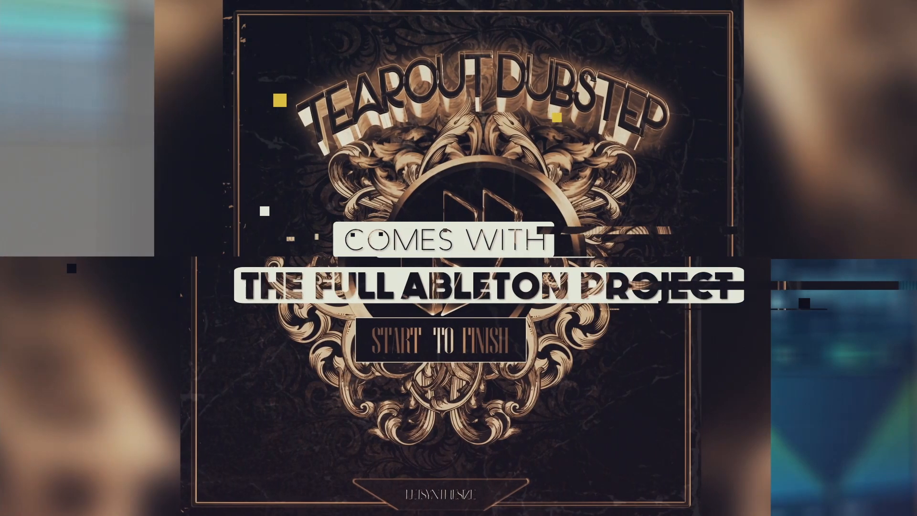
Start playback and expand the Basses group to show its CR8, Super Saw and Serum tracks.
scroll("down", 3)
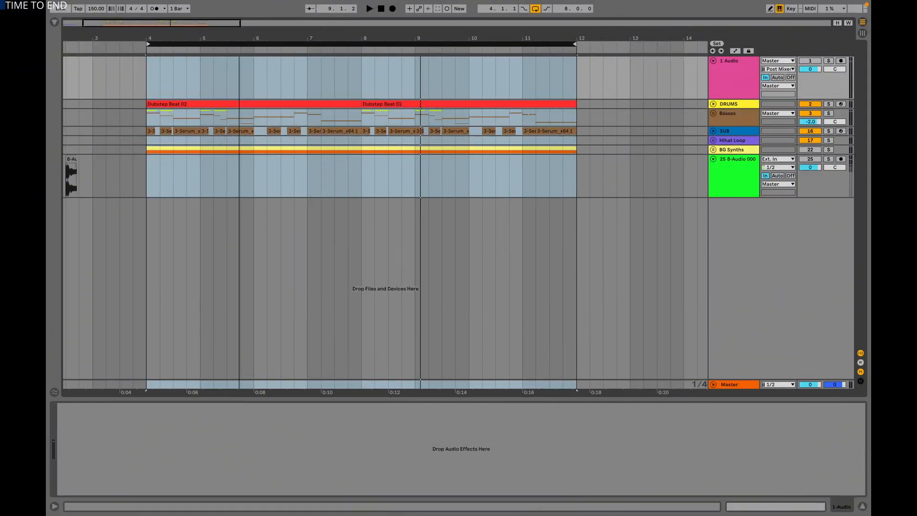
left_click(369, 9)
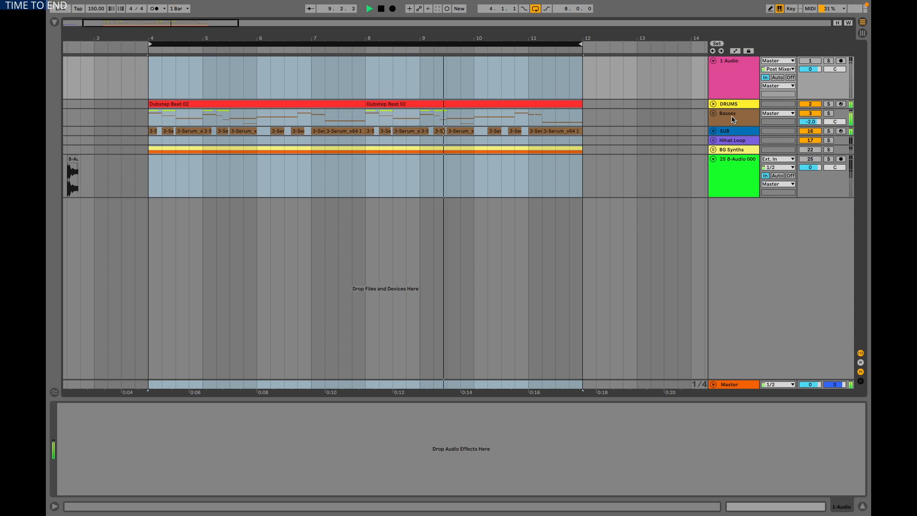
left_click(728, 113)
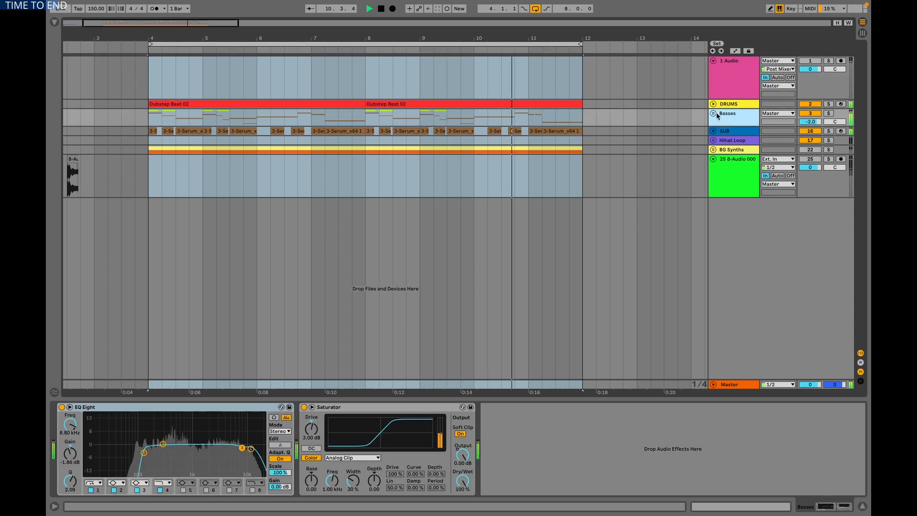
left_click(713, 113)
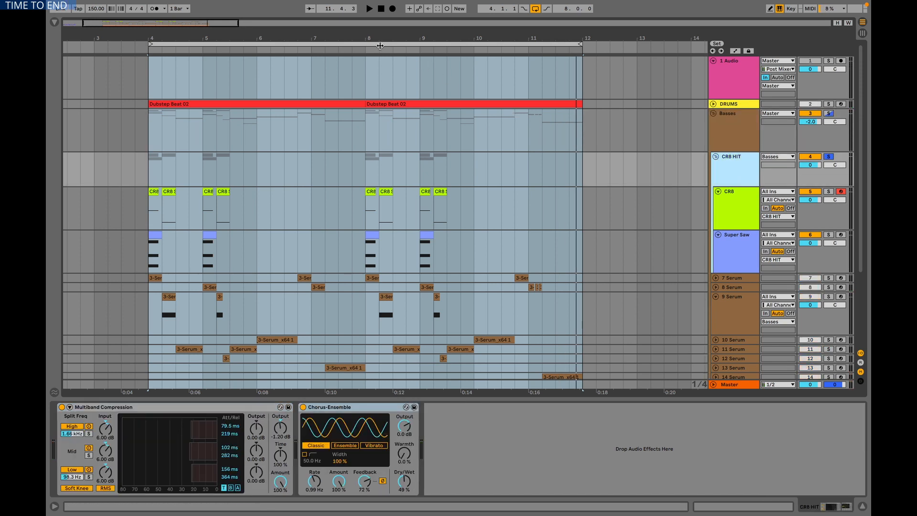
Restart playback from the loop start to hear the bass layers, then stop the transport.
left_click(369, 8)
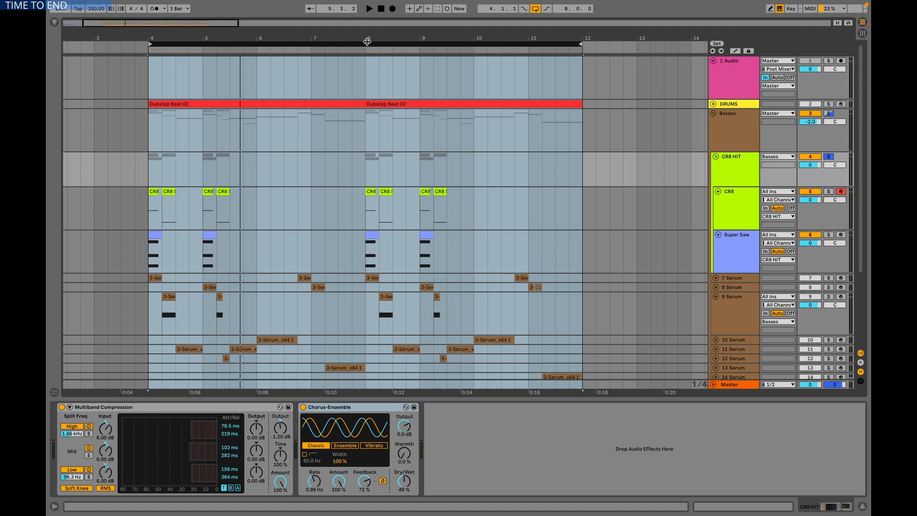
left_click(735, 208)
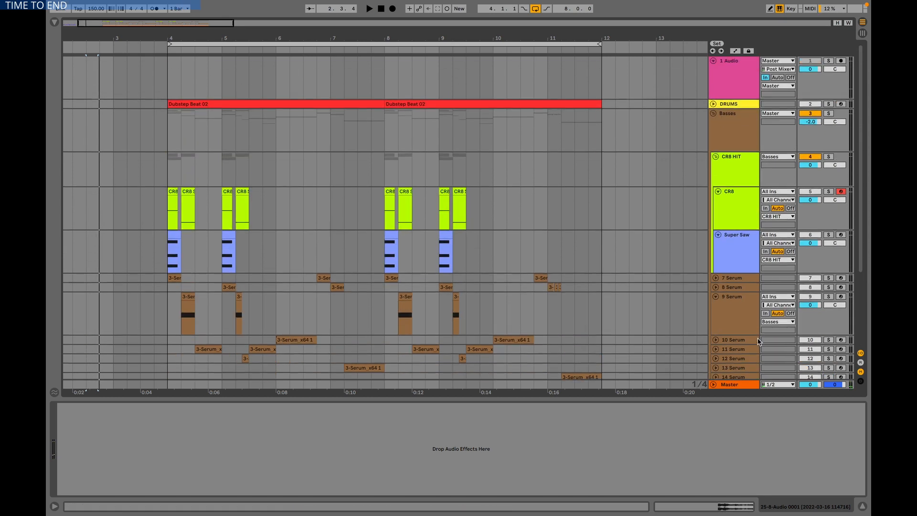
Solo the CR8 track, play it alone from bar 4, then unsolo to bring the other tracks back.
left_click(733, 208)
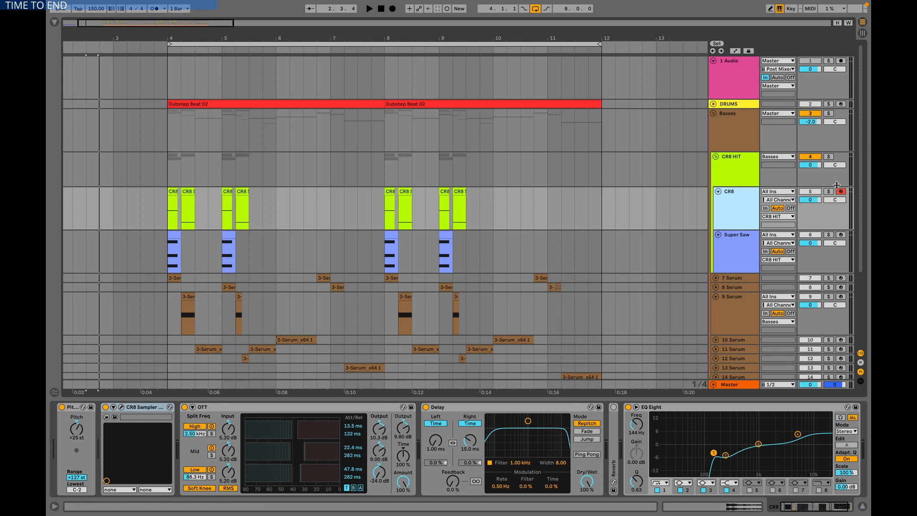
left_click(368, 9)
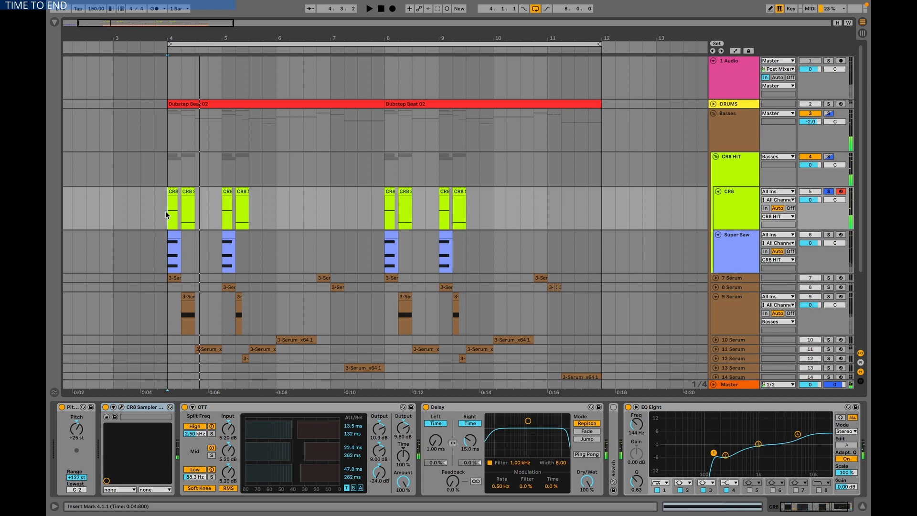
left_click(369, 9)
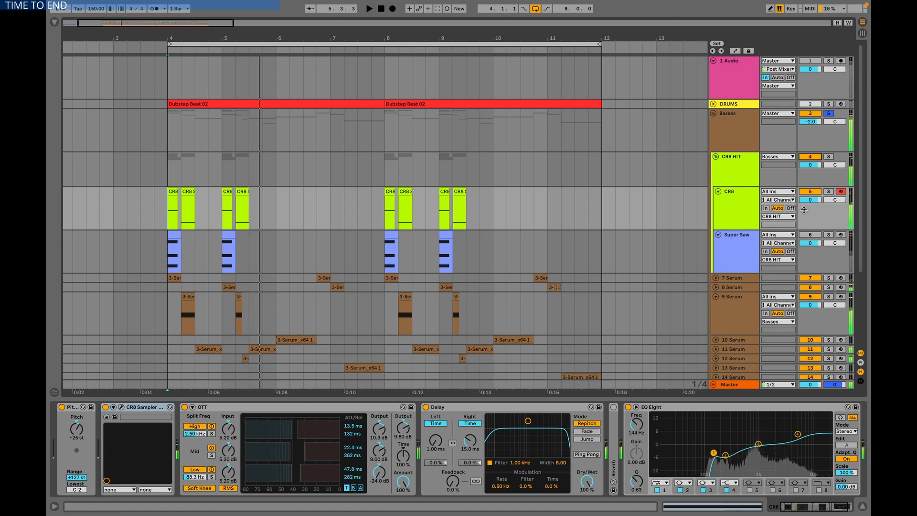
left_click(734, 235)
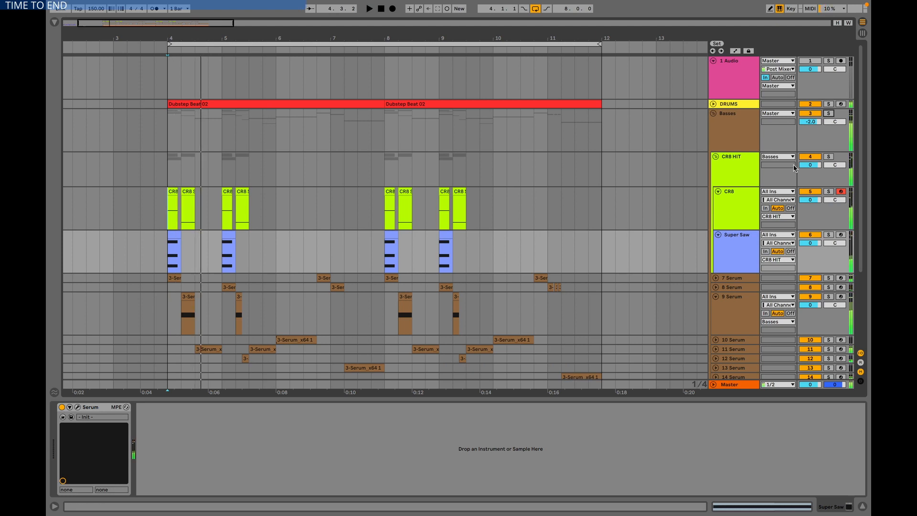
left_click(733, 206)
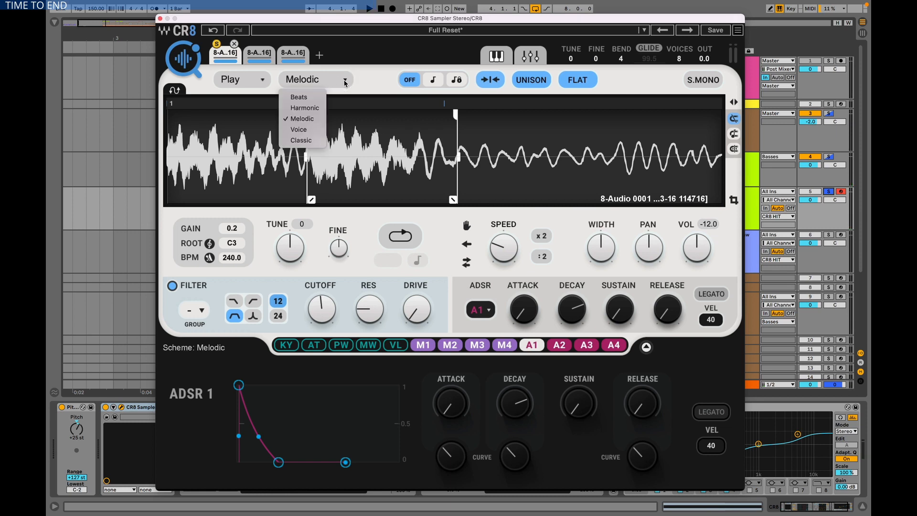
mouse_move(298, 96)
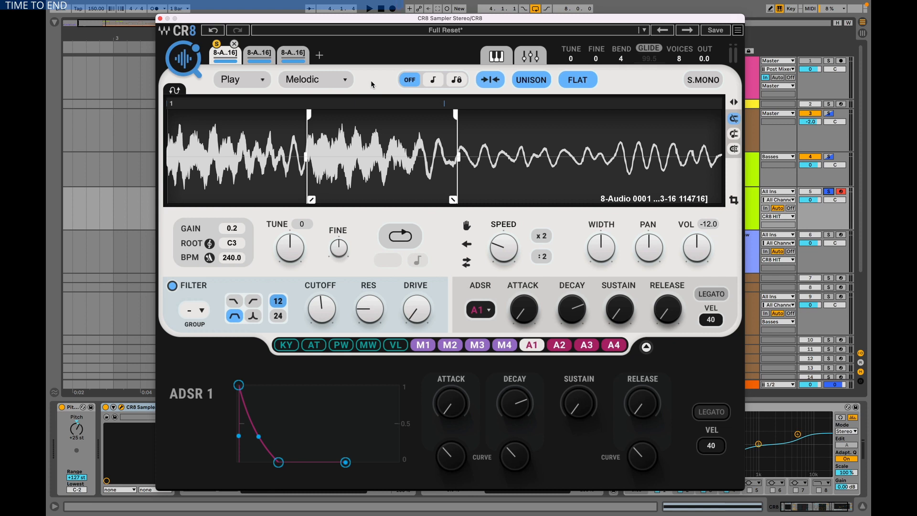
mouse_move(346, 80)
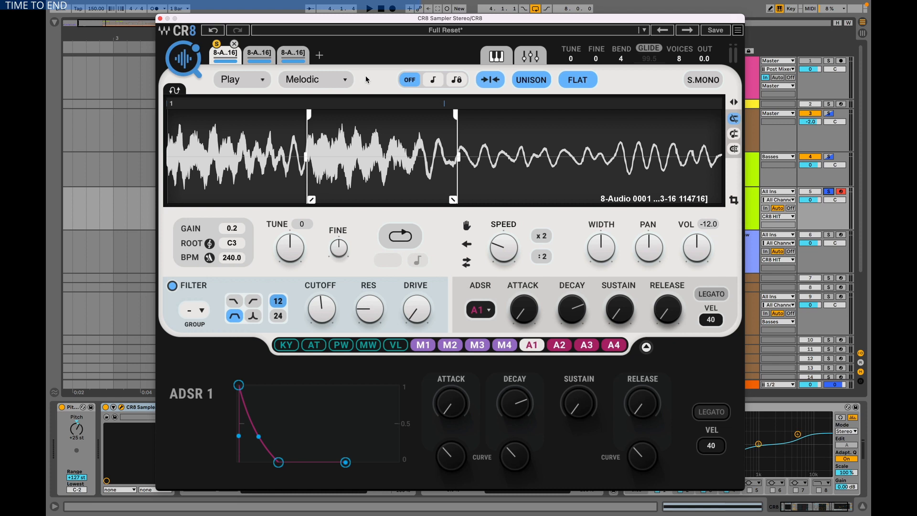
mouse_move(378, 82)
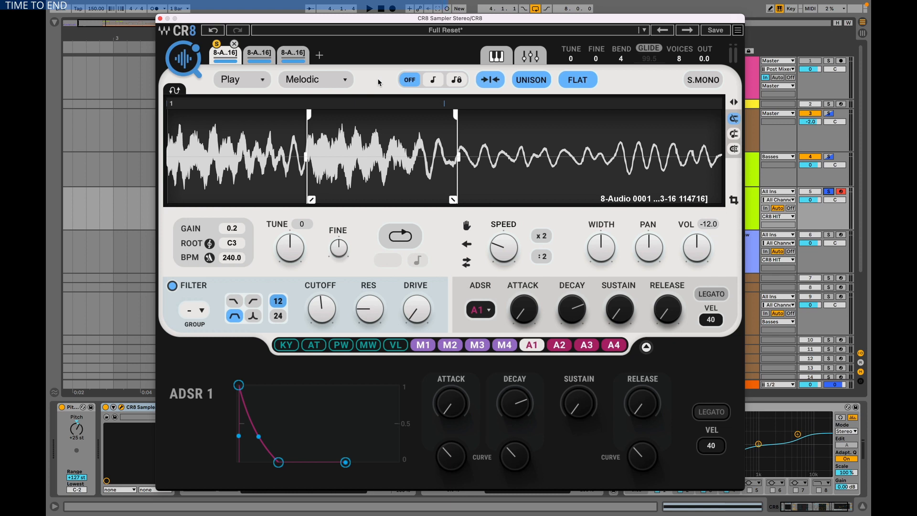
mouse_move(367, 82)
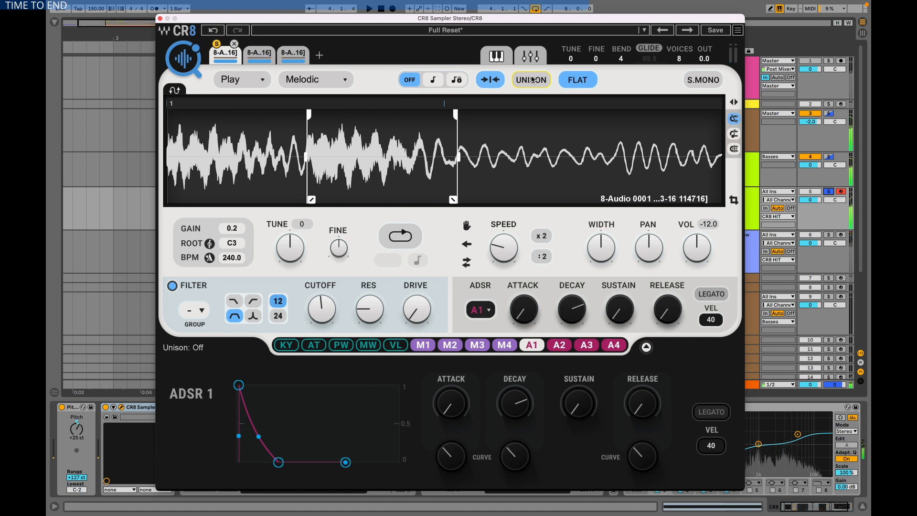
Enable unison on the first sampler layer and switch to the second layer.
left_click(530, 80)
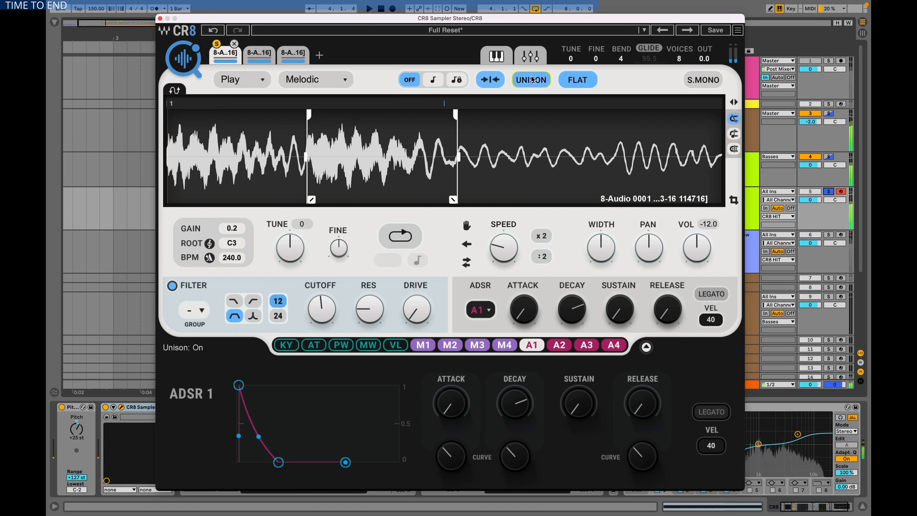
mouse_move(234, 45)
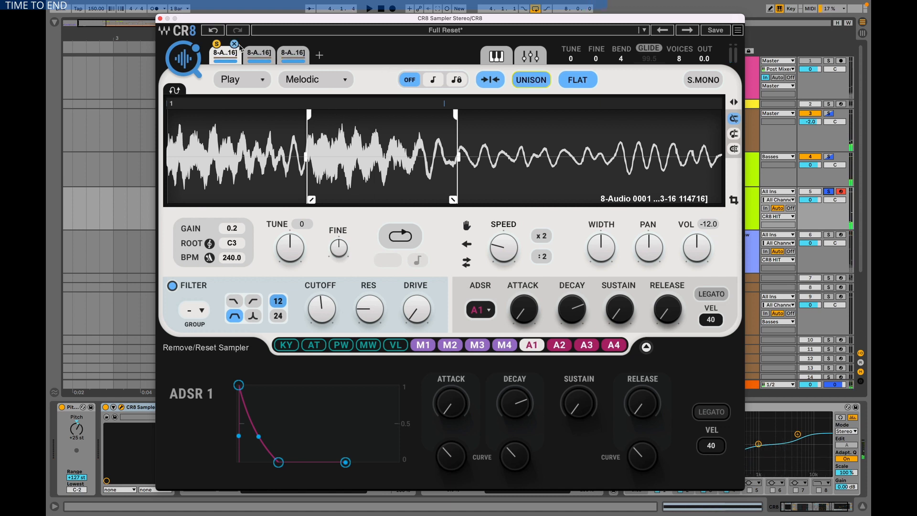
left_click(259, 52)
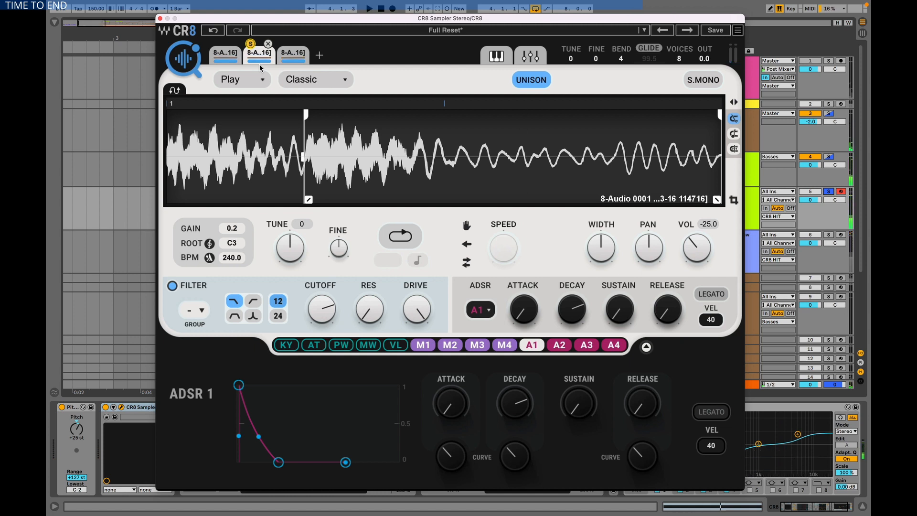
Close the CR8 window and solo the resampled 25-8-Audio track in the arrangement.
left_click(293, 52)
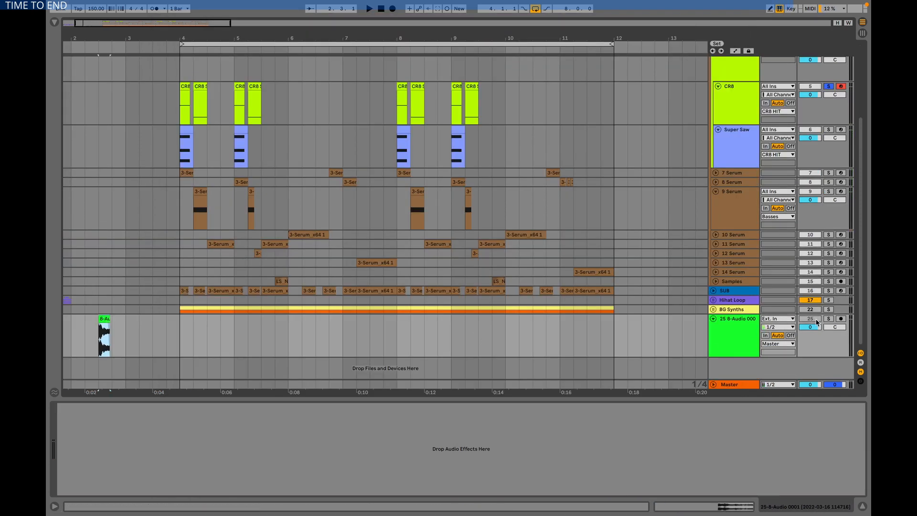
left_click(828, 319)
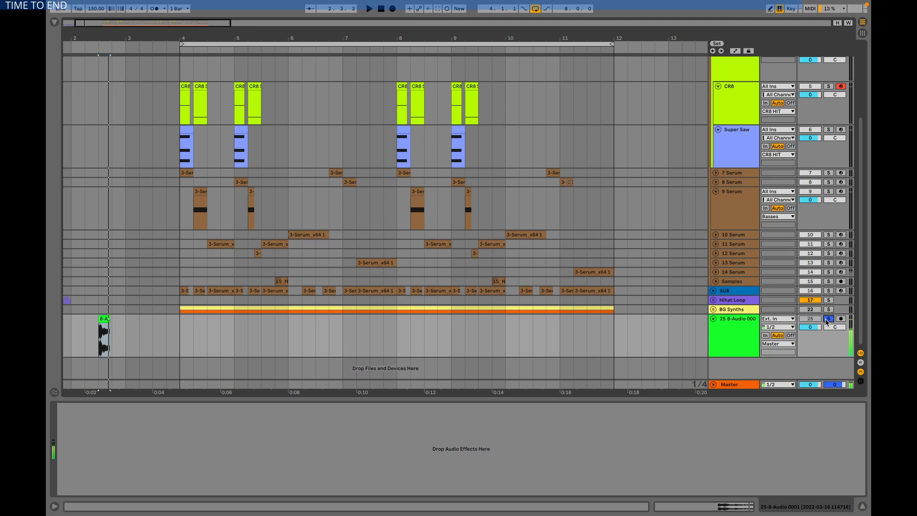